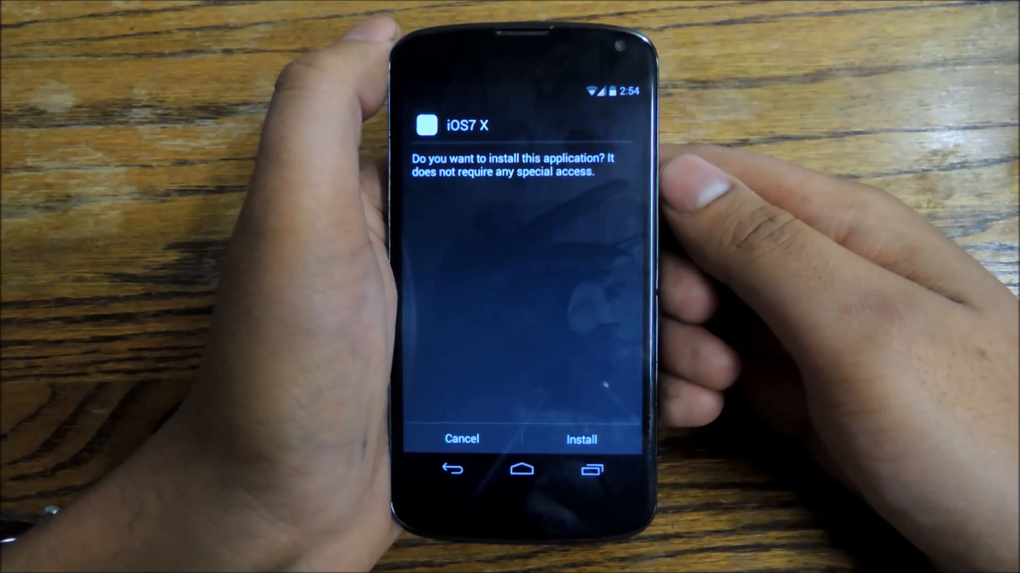
- Install the iOS7 X app from the Android Package Installer prompt
left_click(579, 439)
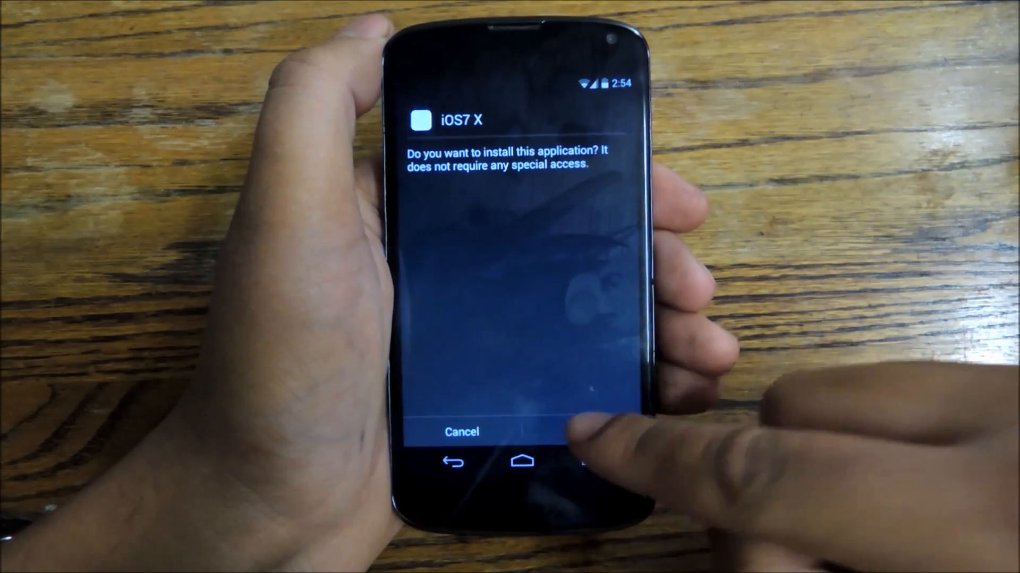
left_click(585, 432)
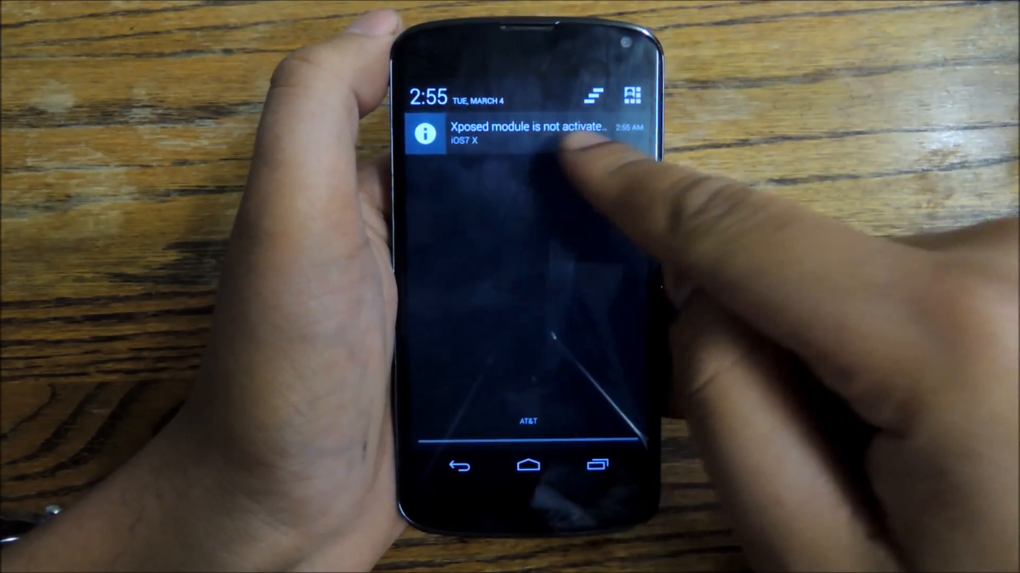
- From the 'module not activated' notice, enable the iOS7 X module and open its settings
left_click(526, 130)
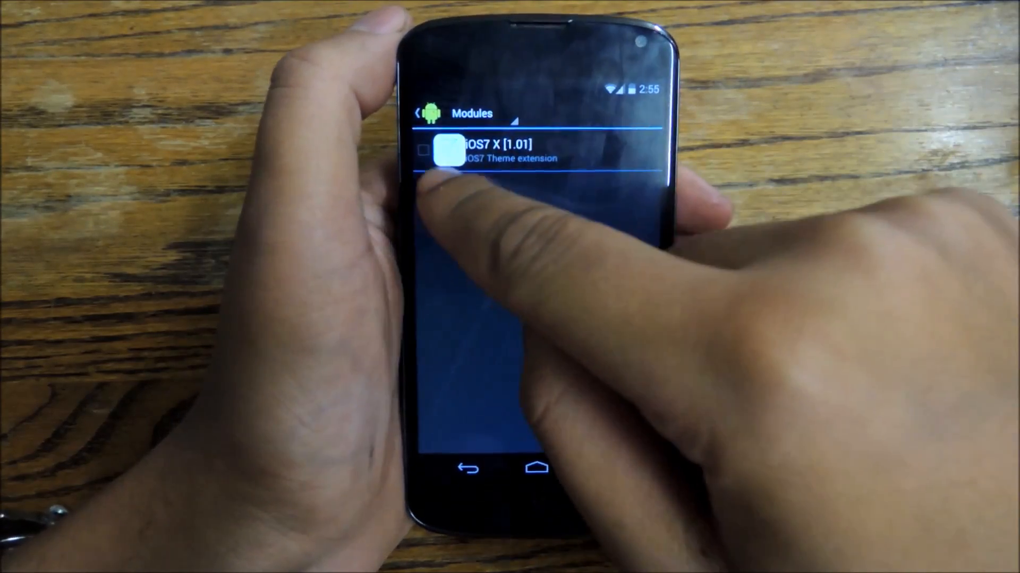
left_click(422, 151)
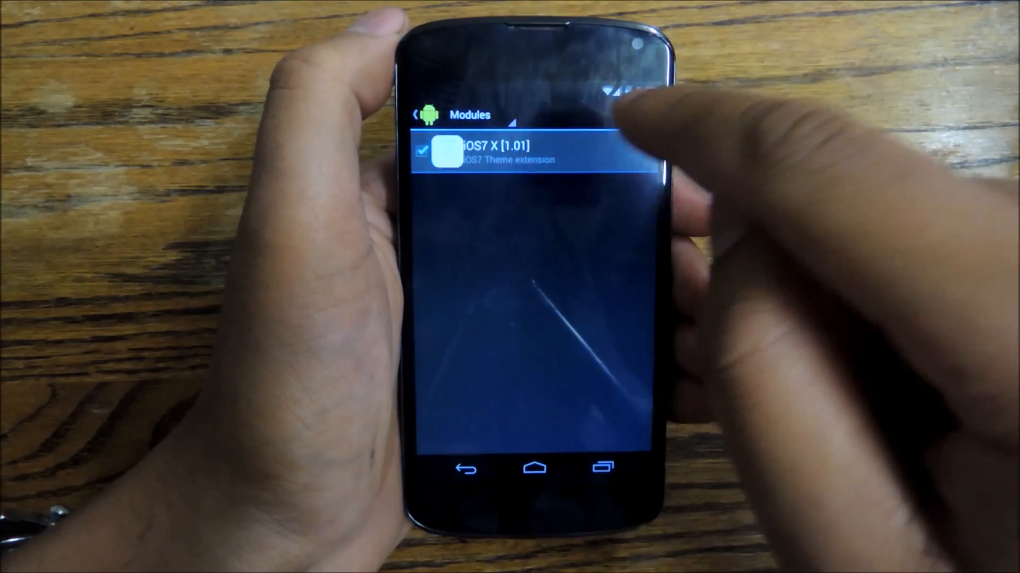
left_click(494, 152)
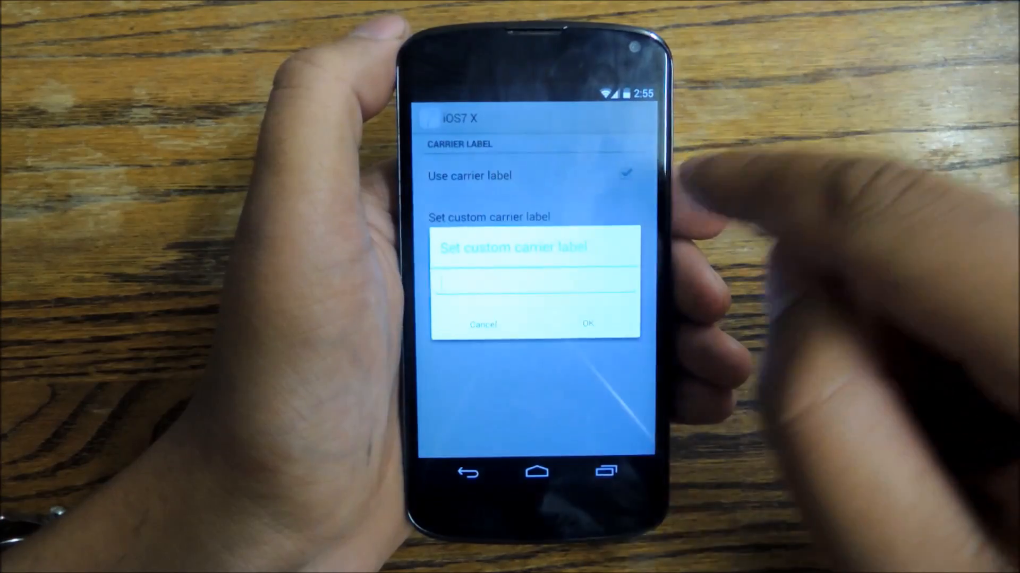
- Enter the custom carrier label text 'ool', then confirm powering off the phone
left_click(533, 286)
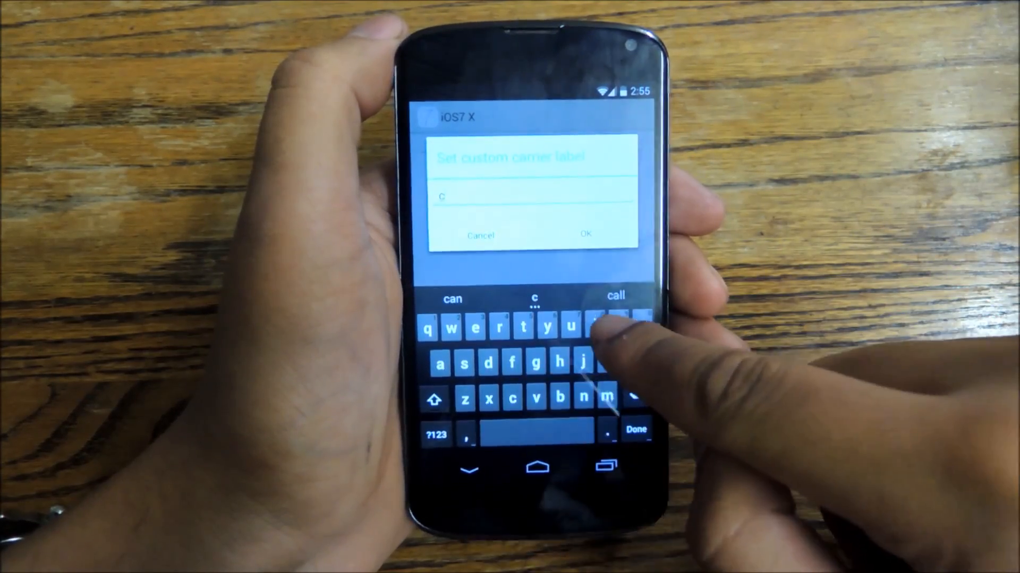
type("ool")
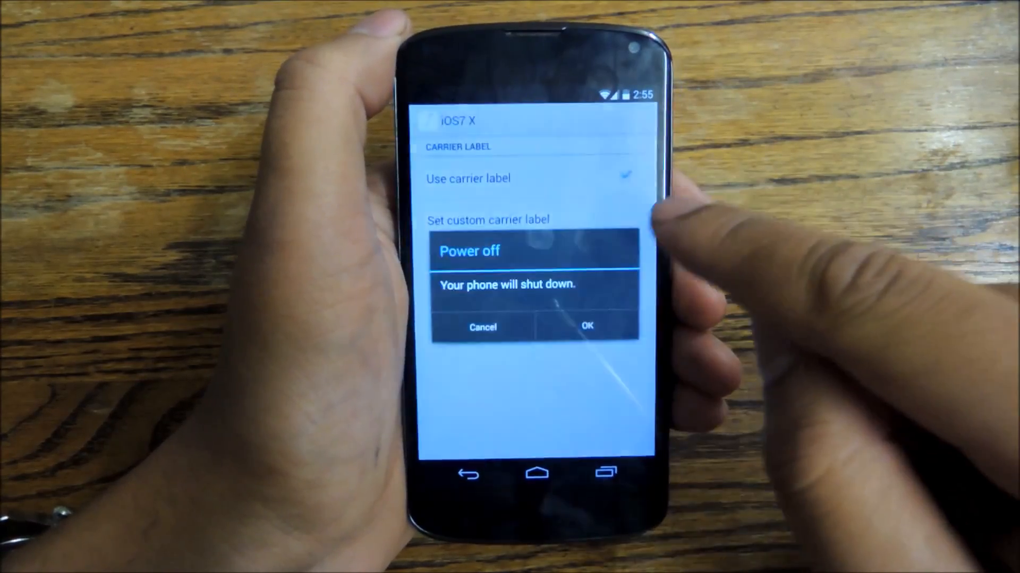
left_click(586, 327)
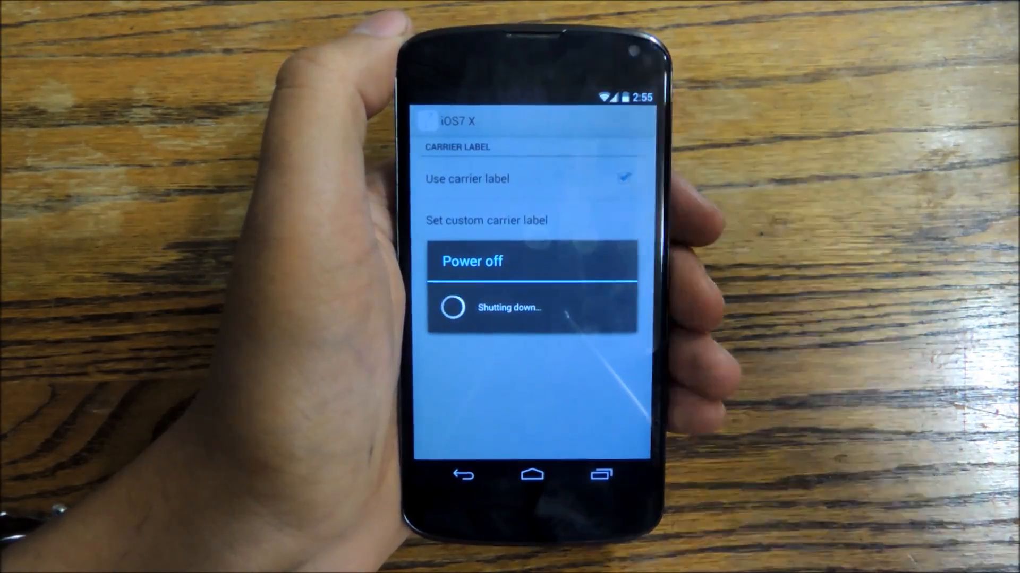